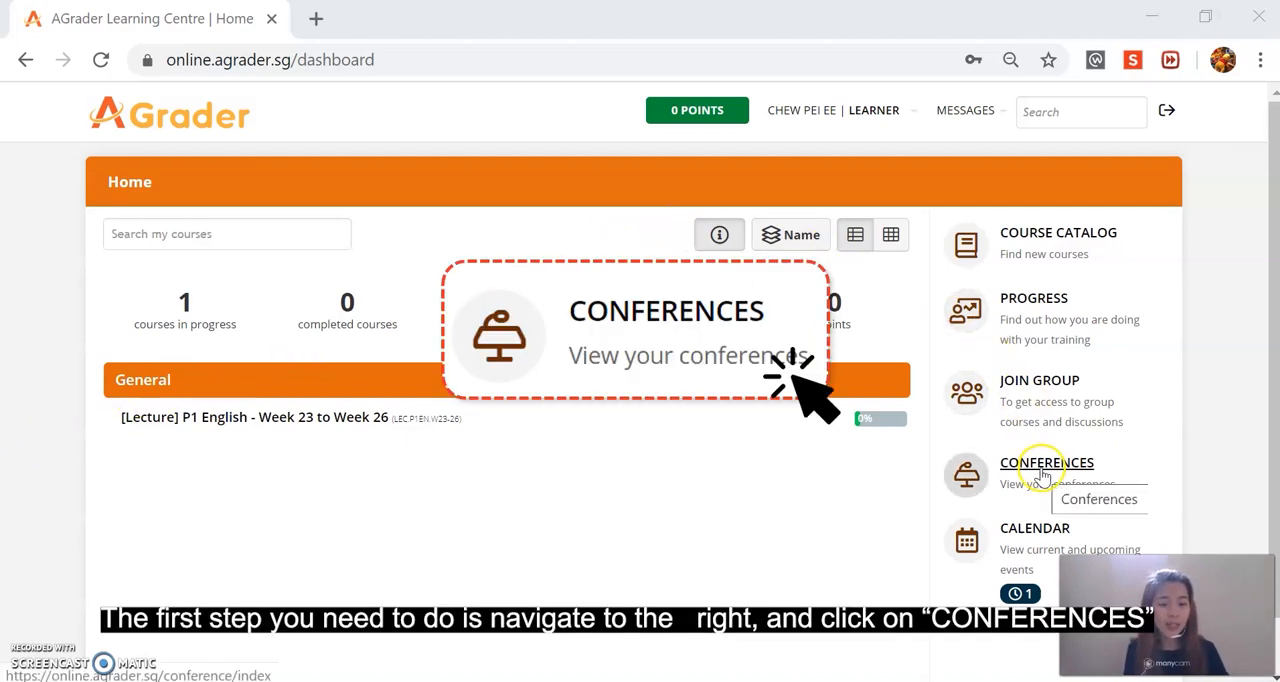
Go to the Conferences page and join the P1 English - Week 24 conference
{"action": "left_click", "coordinate": [1048, 462]}
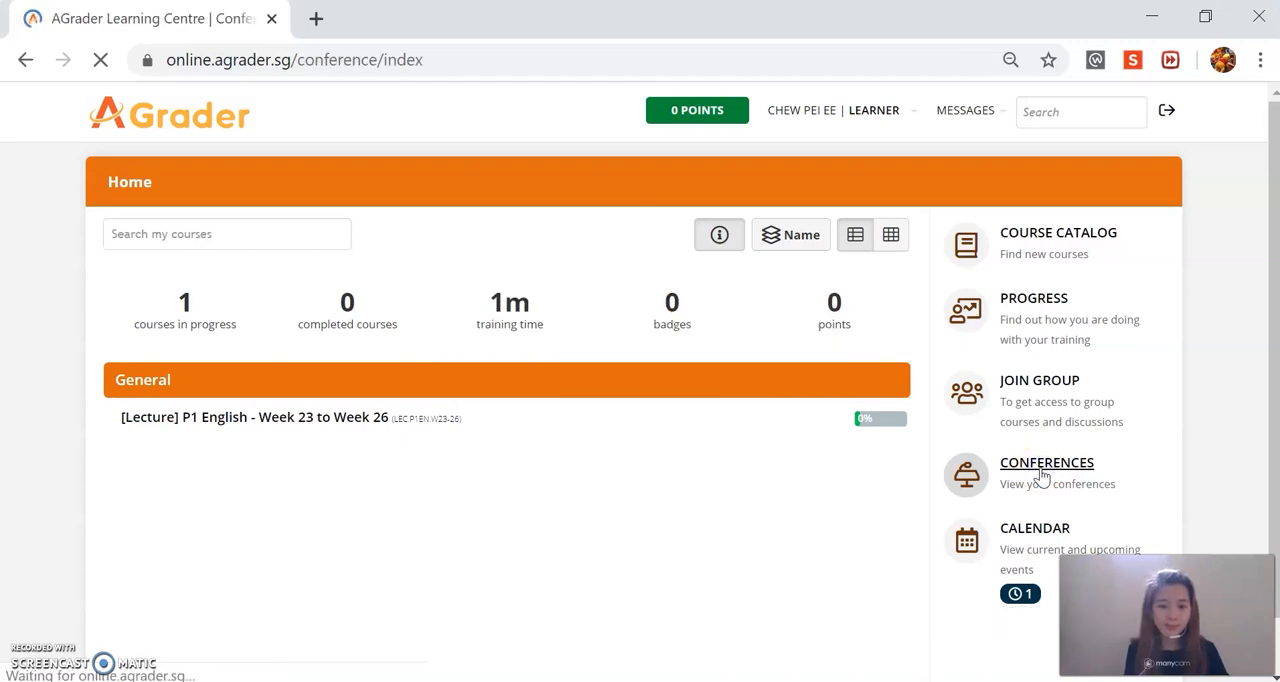
{"action": "left_click", "coordinate": [1046, 462]}
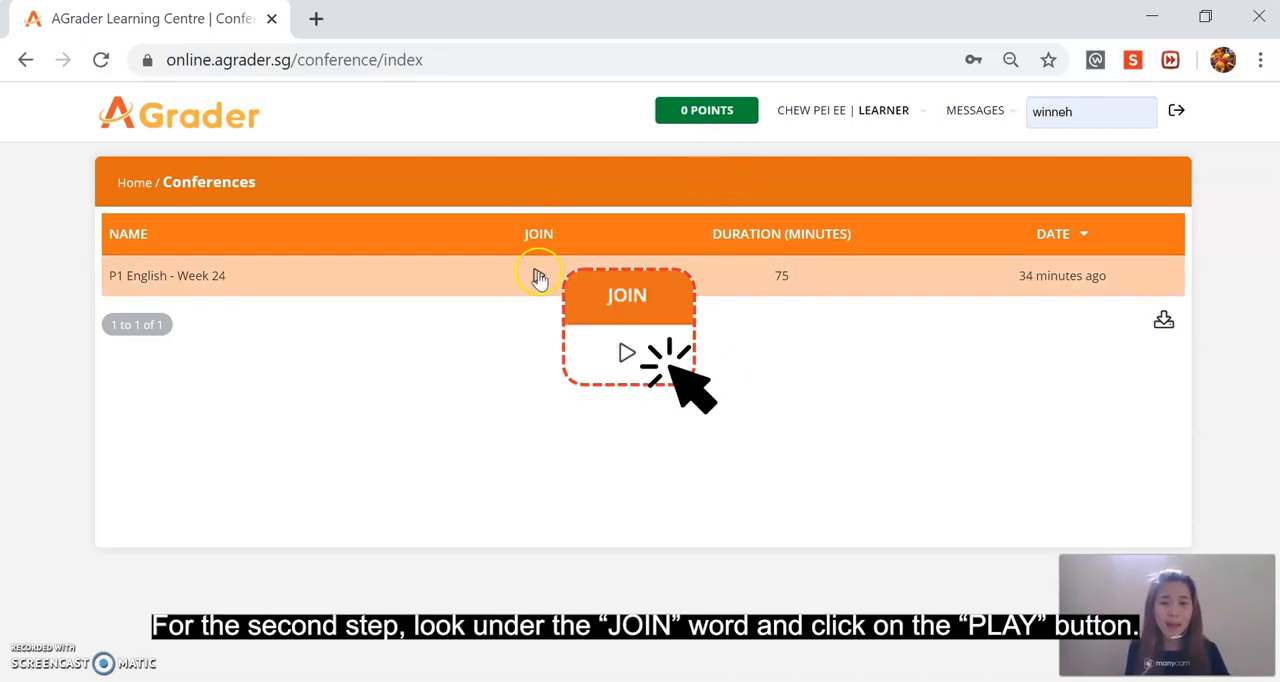
{"action": "left_click", "coordinate": [624, 352]}
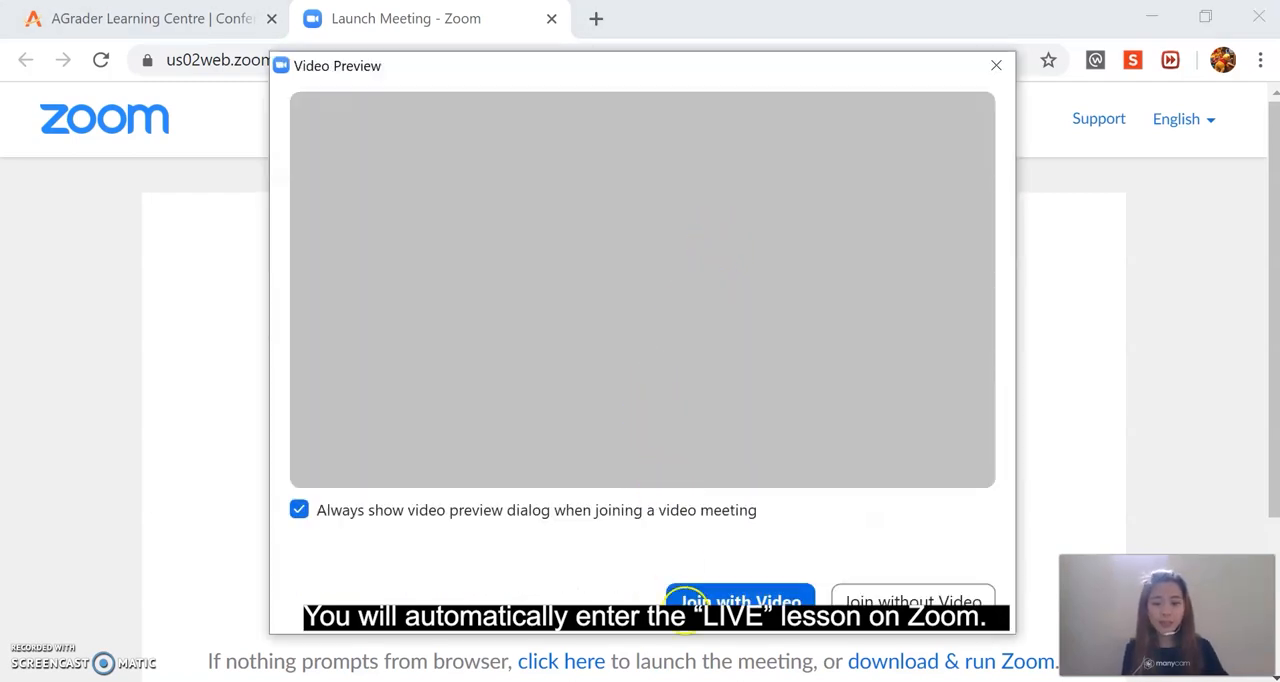
Enter the Zoom meeting with video on and computer audio connected
{"action": "left_click", "coordinate": [740, 600]}
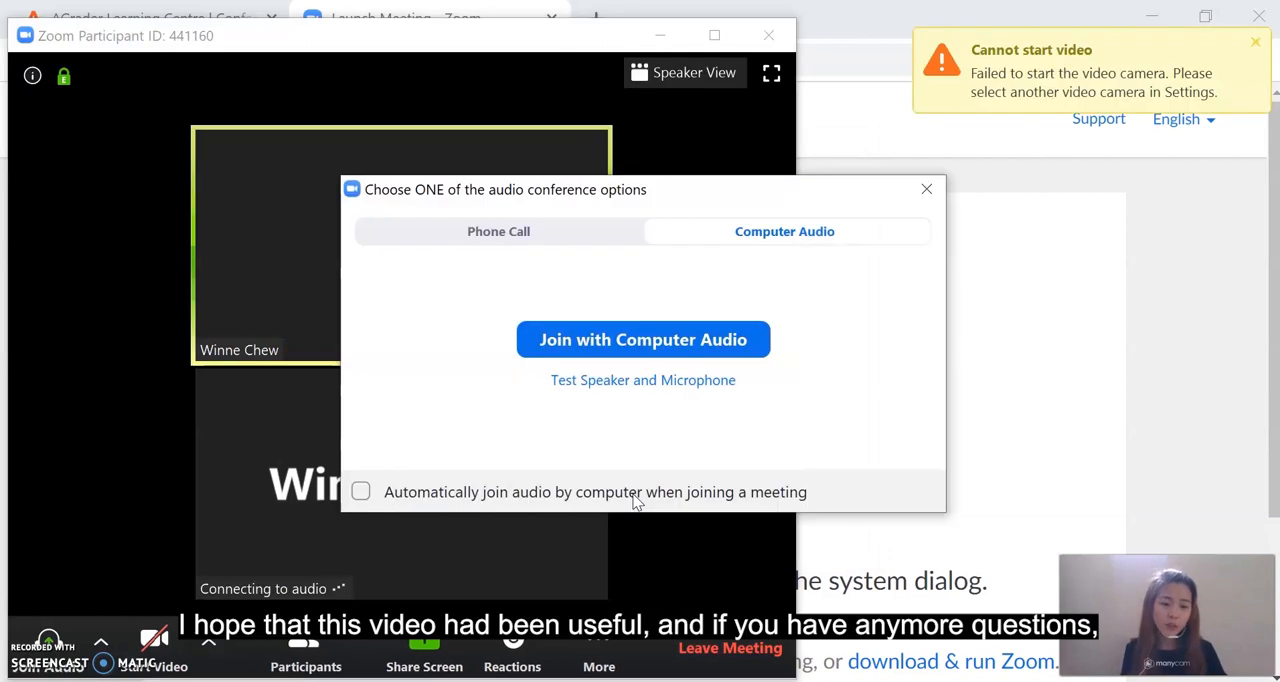
{"action": "left_click", "coordinate": [644, 340]}
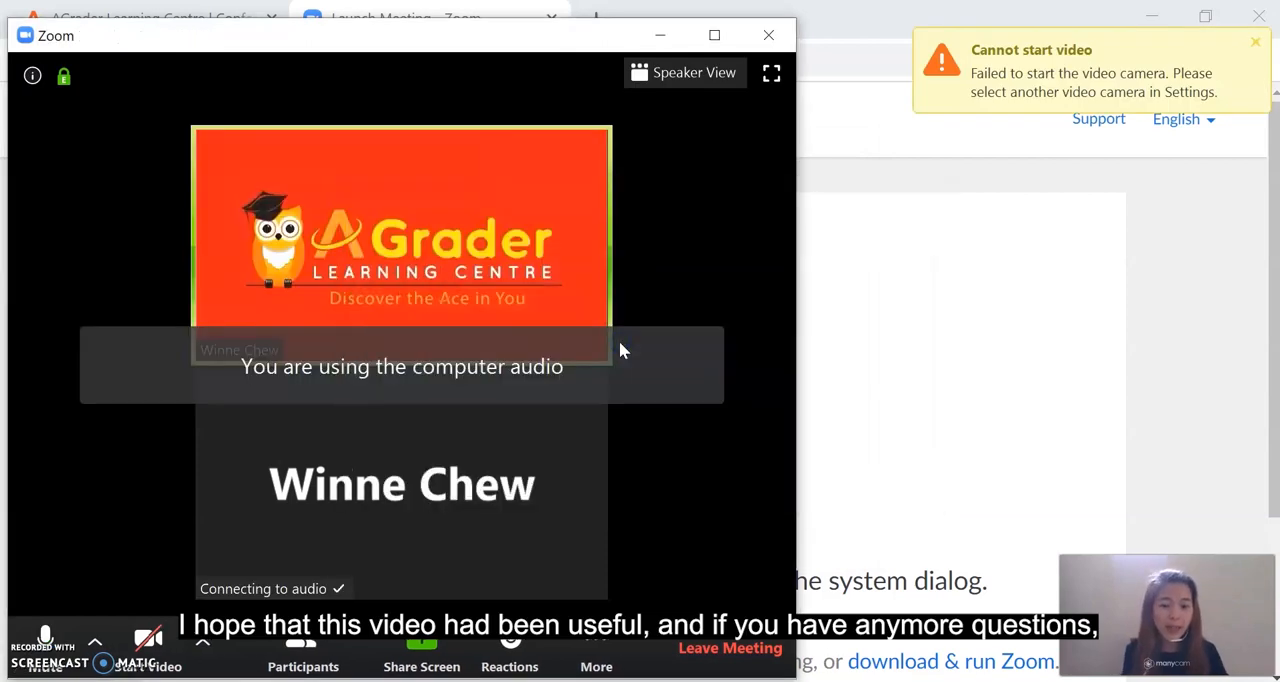